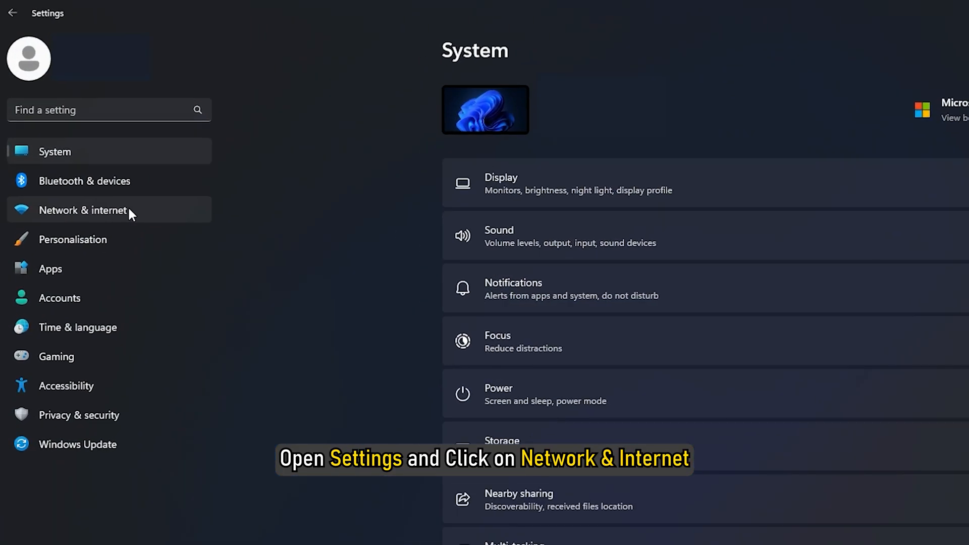
Switch the Wi-Fi toggle on under Network & internet in Settings
left_click(83, 210)
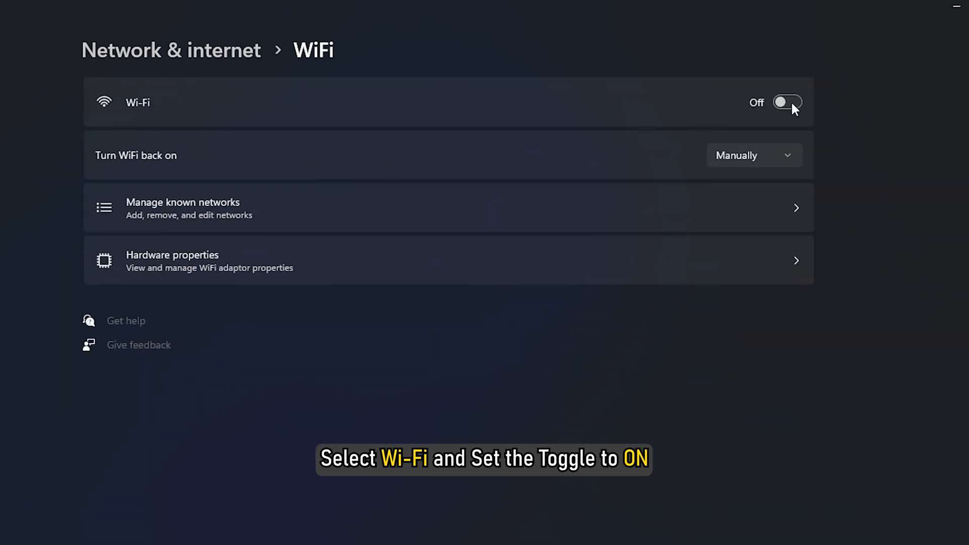
left_click(787, 102)
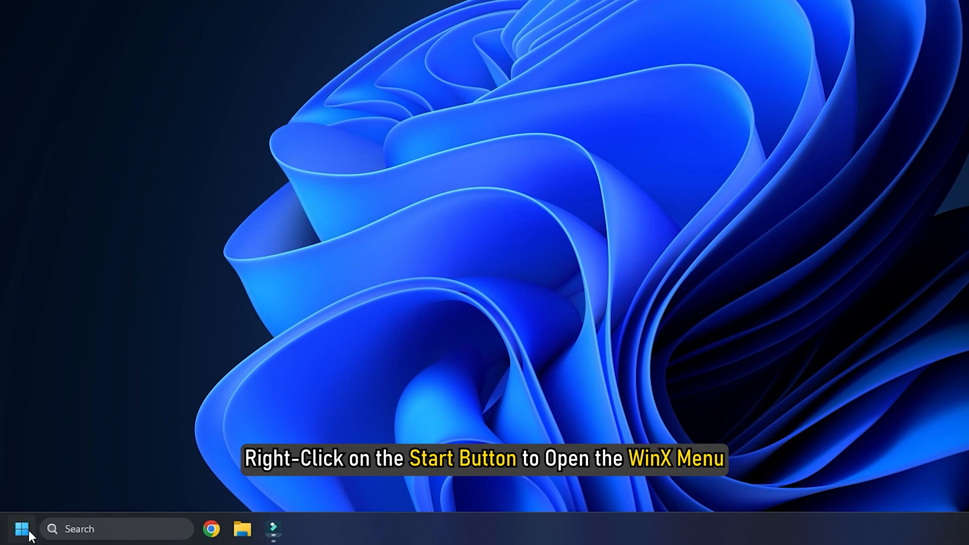
Open Device Manager from the Start context menu and scan for hardware changes
right_click(21, 529)
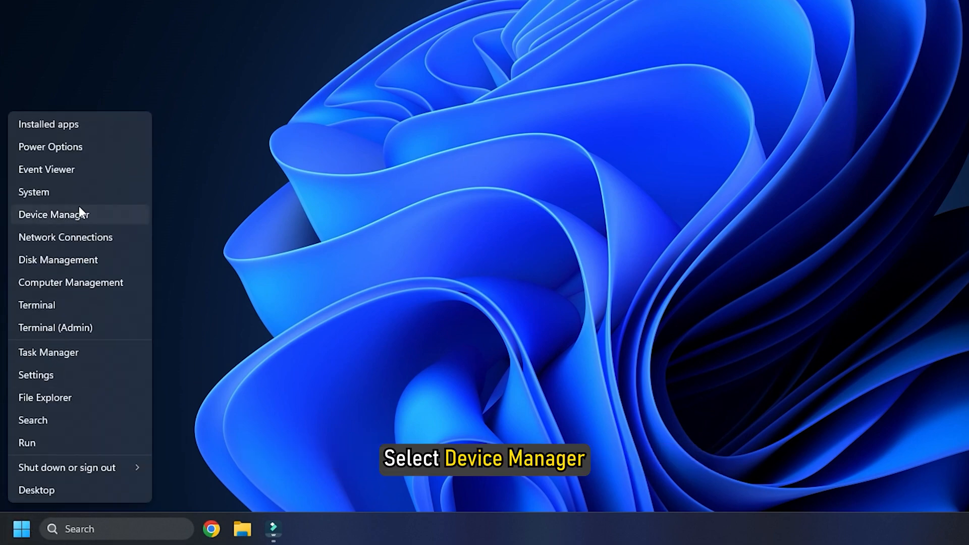
left_click(55, 215)
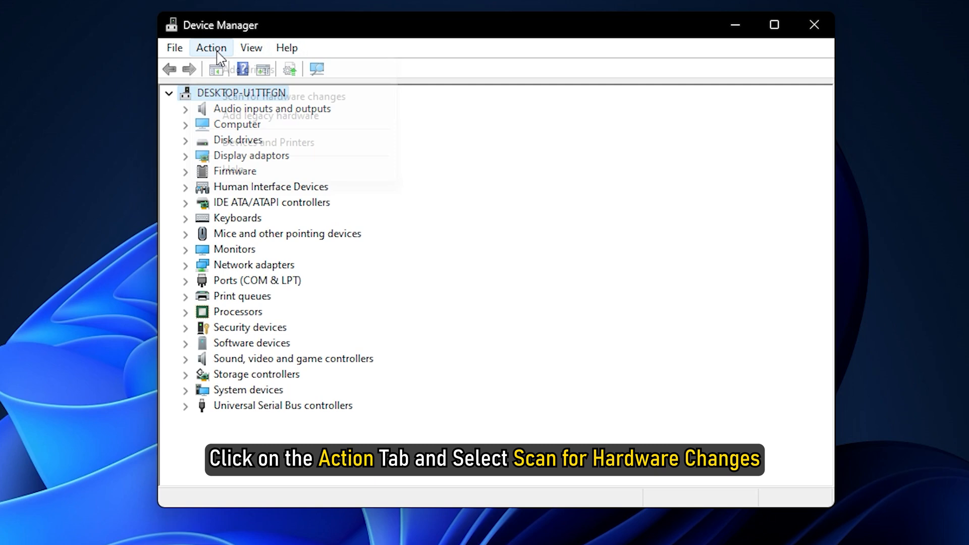
left_click(211, 47)
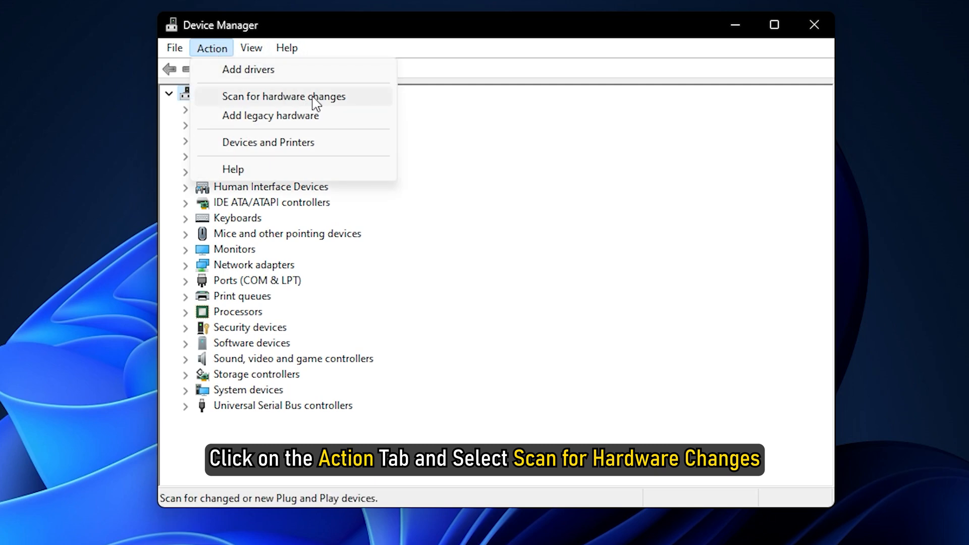
left_click(283, 96)
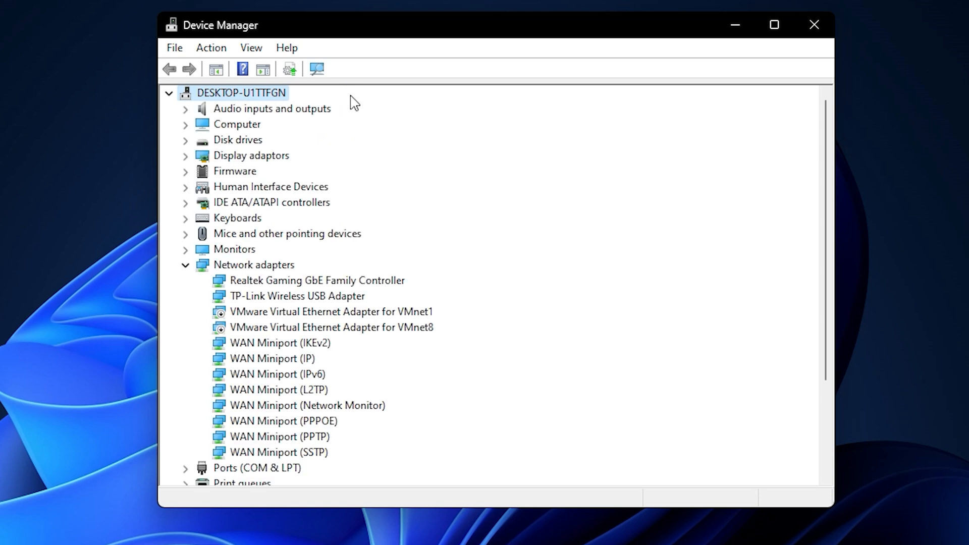
left_click(814, 25)
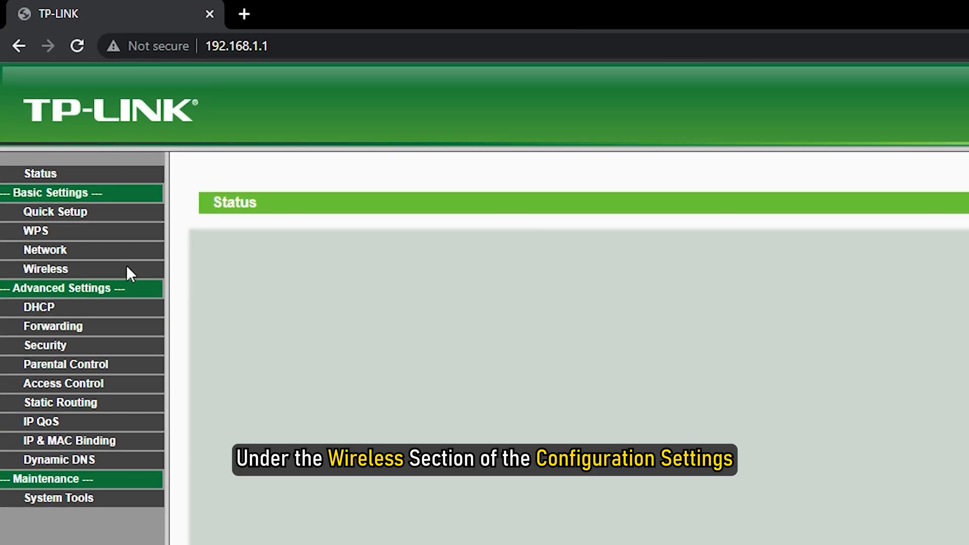
On the TP-Link Wireless page, keep radio and SSID broadcast enabled, then save
left_click(45, 269)
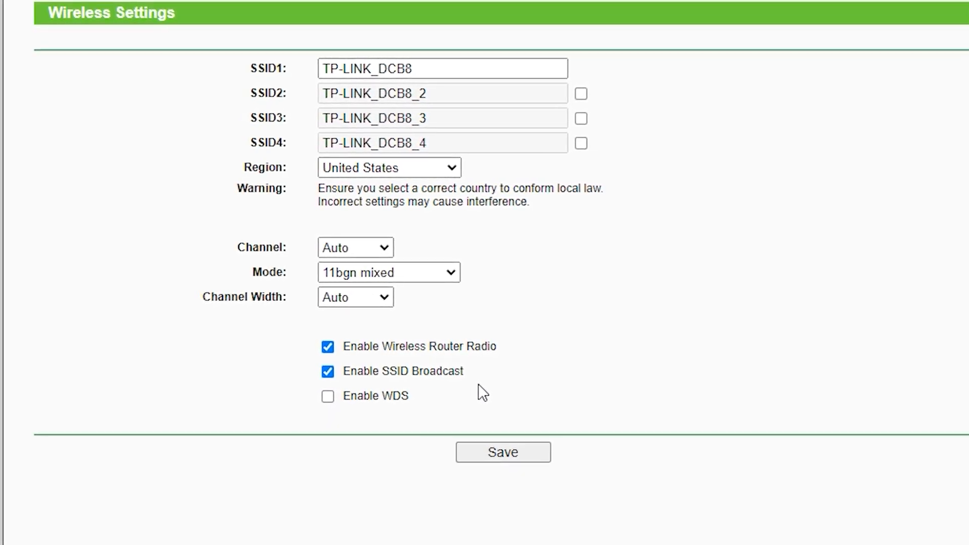
scroll("down", 3)
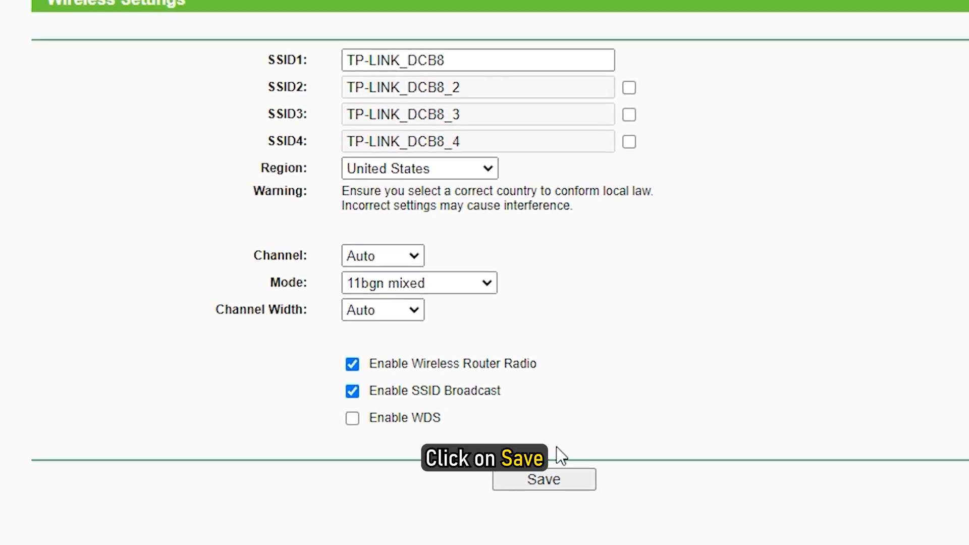
left_click(544, 479)
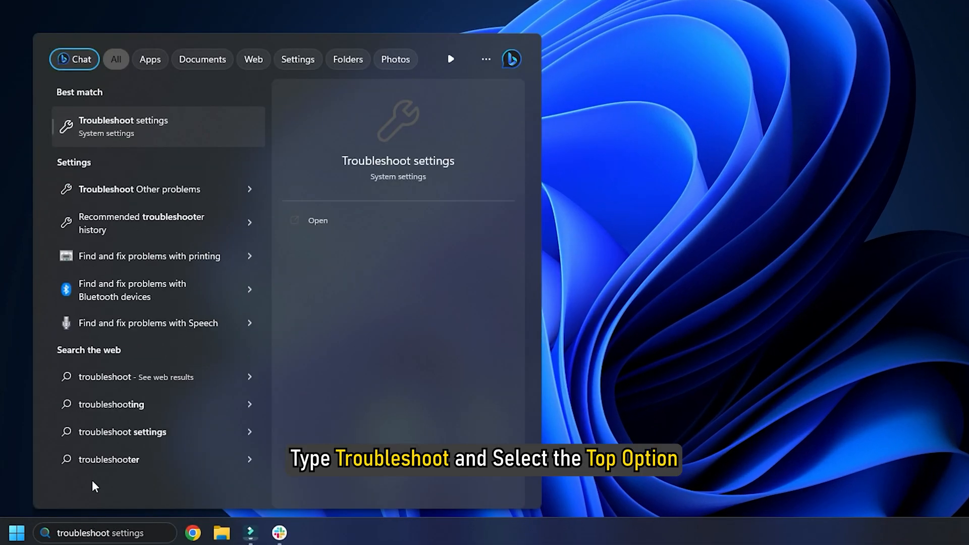
Run the Network Adapter troubleshooter from Other trouble-shooters on all network adapters
left_click(124, 127)
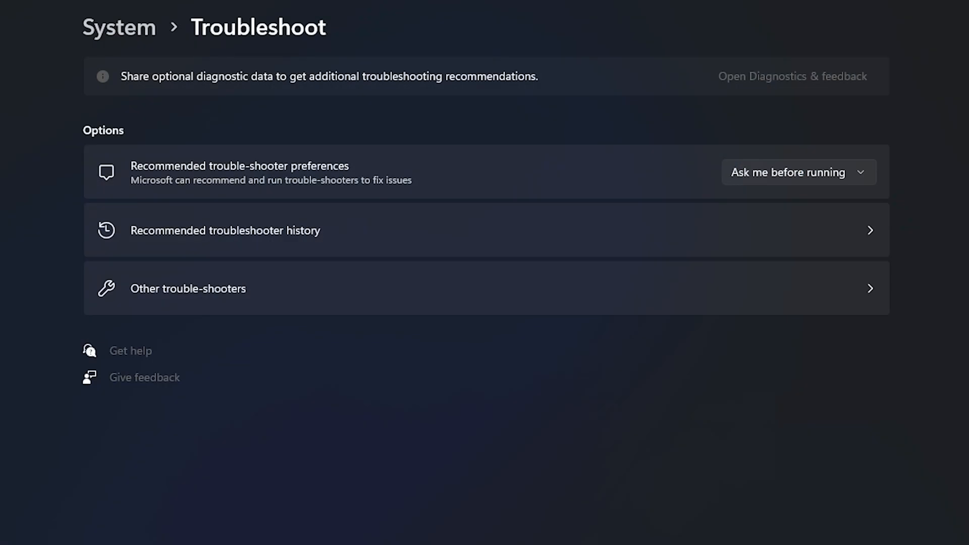
left_click(187, 289)
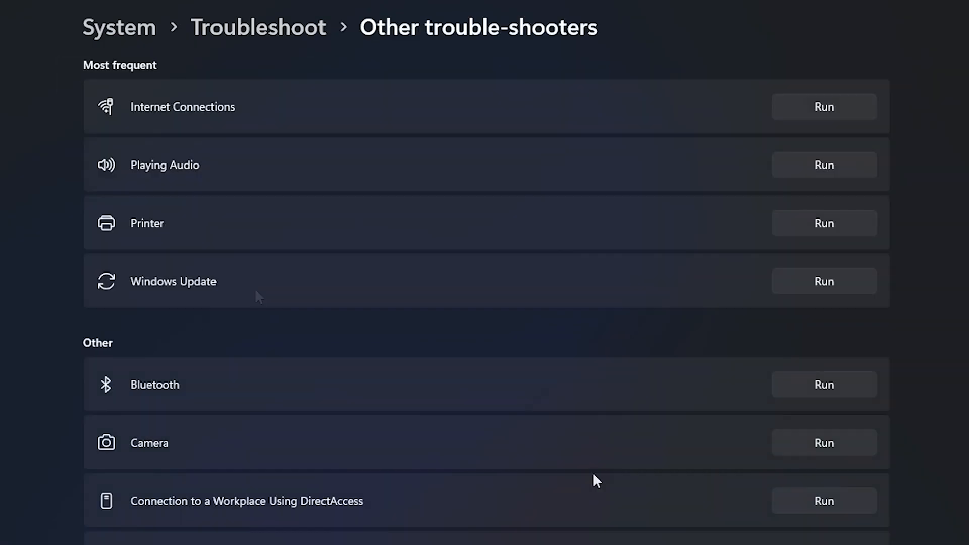
scroll("down", 3)
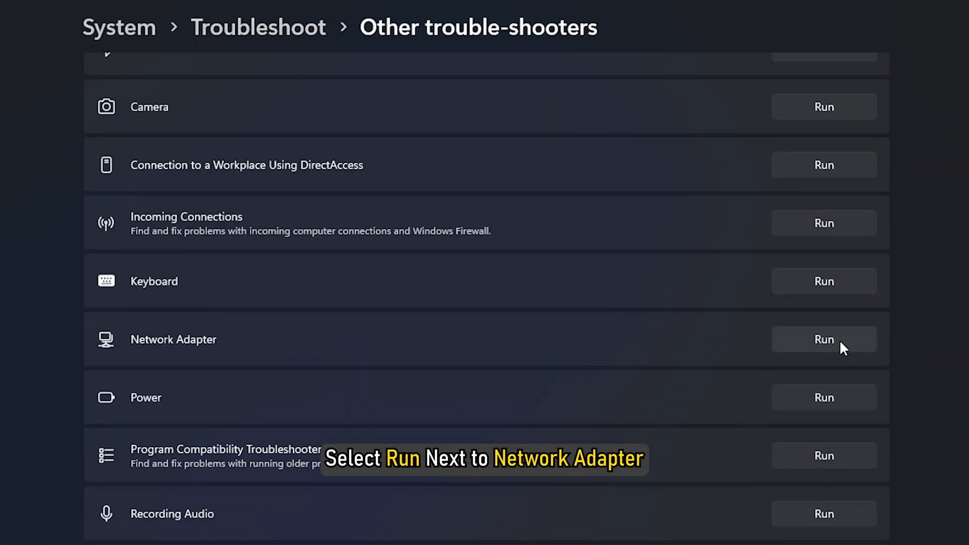
left_click(823, 339)
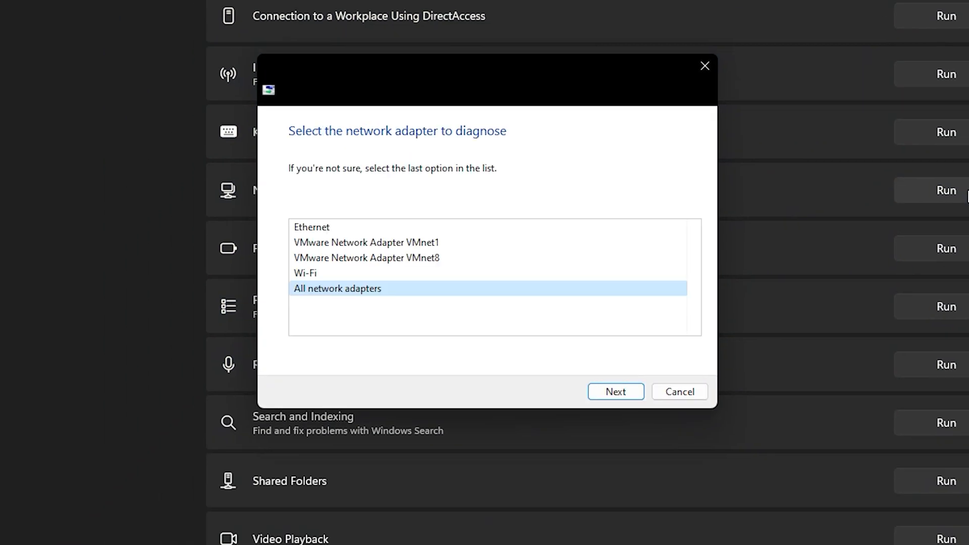
left_click(614, 391)
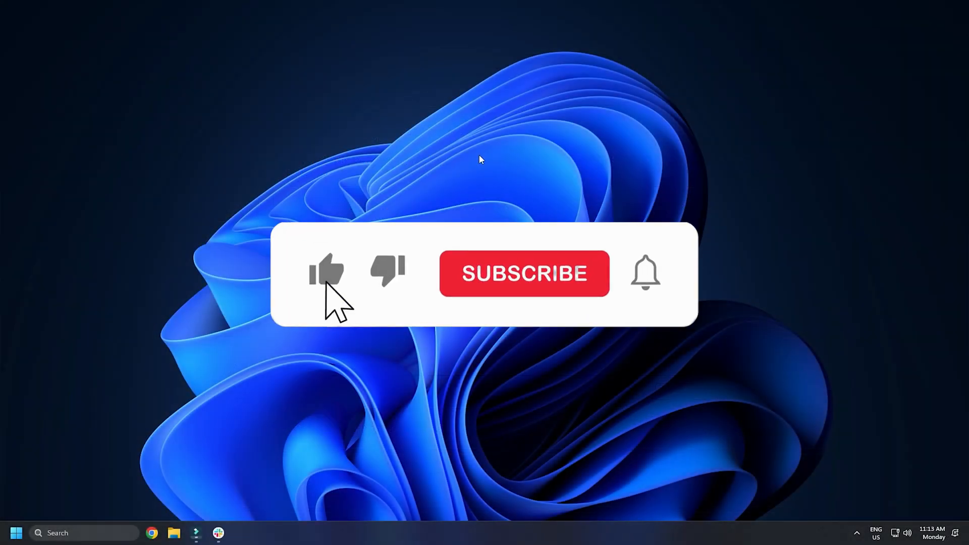
left_click(327, 273)
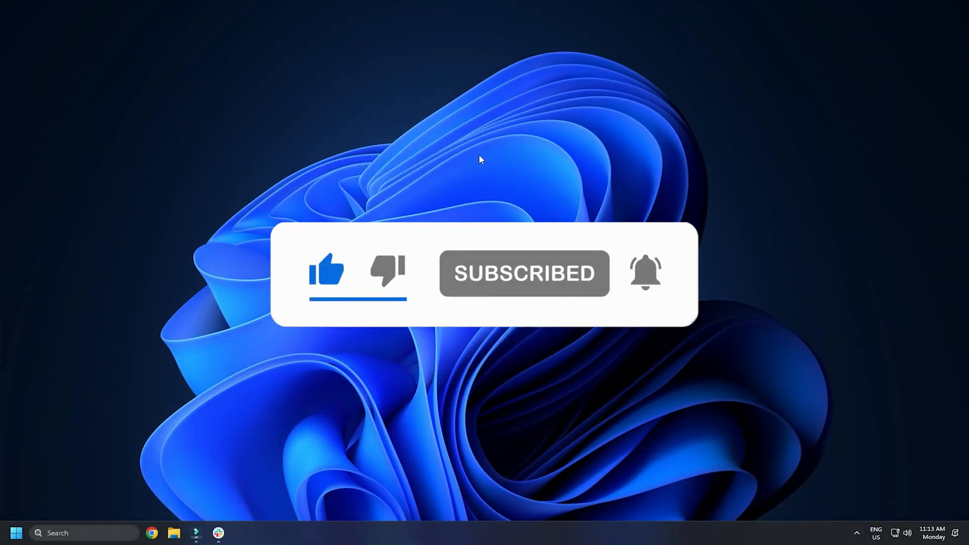